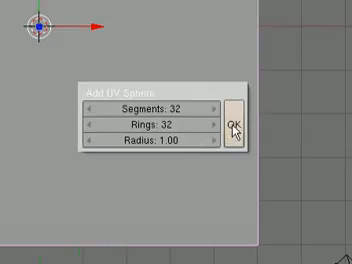
Confirm the UV sphere with 32 segments, 32 rings and radius 1.00
click(237, 124)
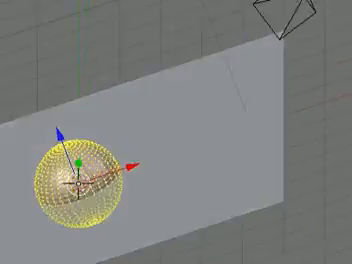